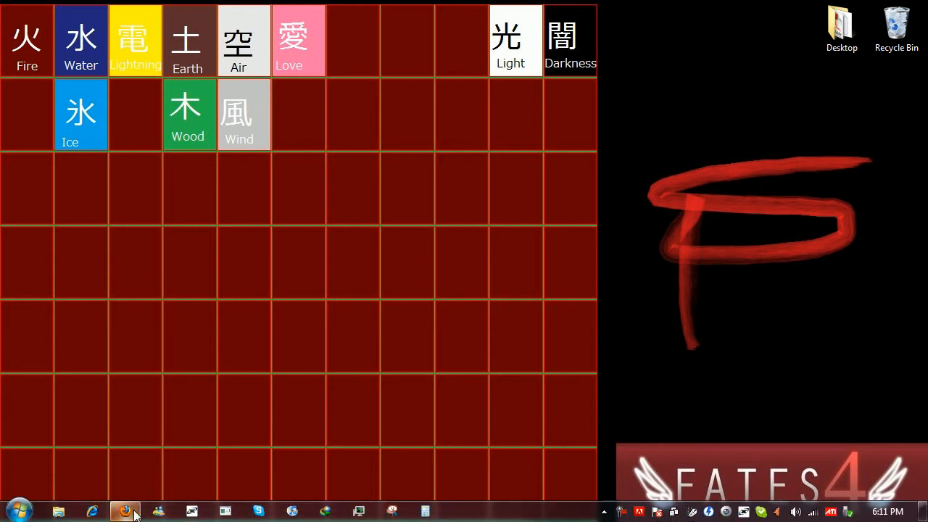
# - Bring the Firefox window forward to reach the tizipped.exp download prompt
pyautogui.click(124, 510)
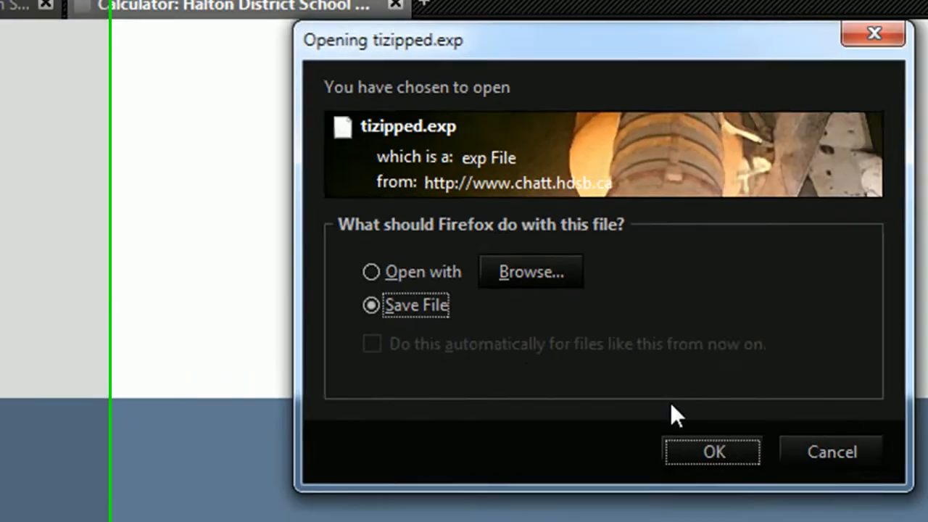
# - Confirm the Opening dialog so tizipped.exp is saved to the desktop
pyautogui.click(710, 452)
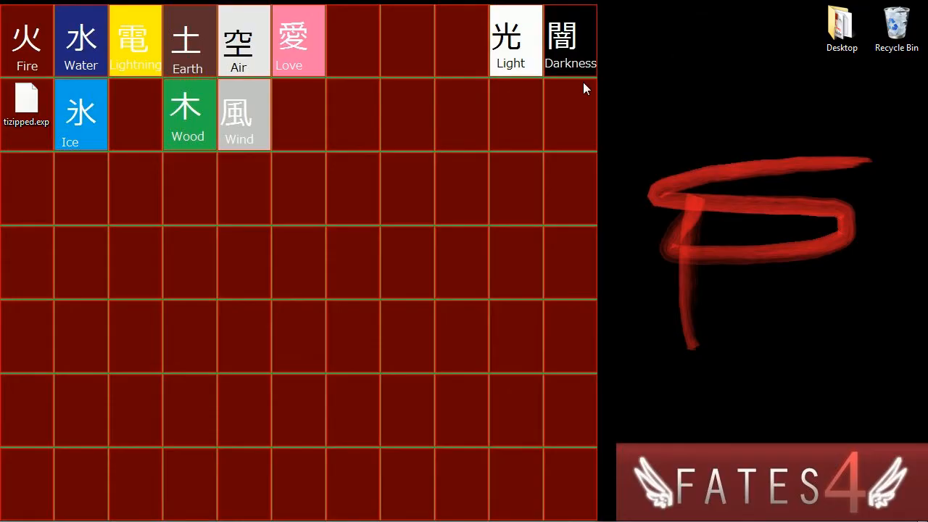
# - Create a new folder on the desktop from the desktop context menu
pyautogui.rightClick(78, 191)
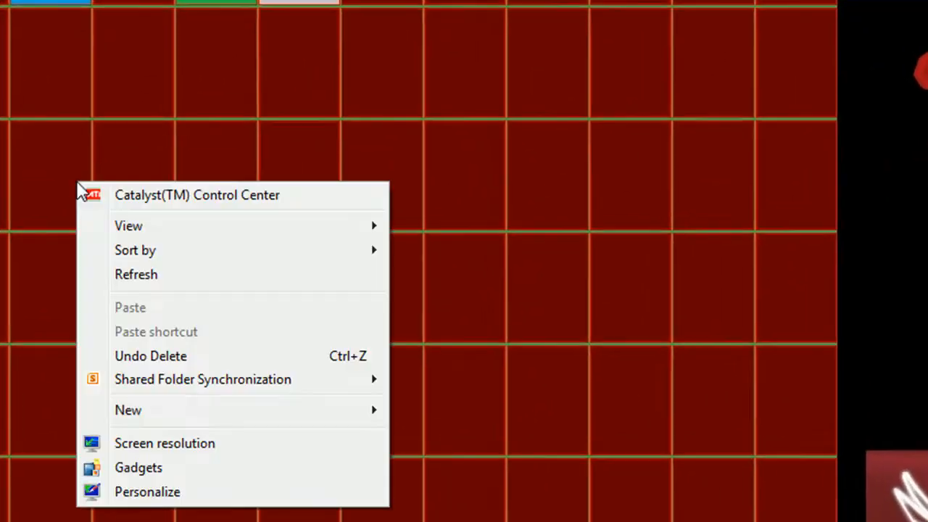
pyautogui.moveTo(128, 410)
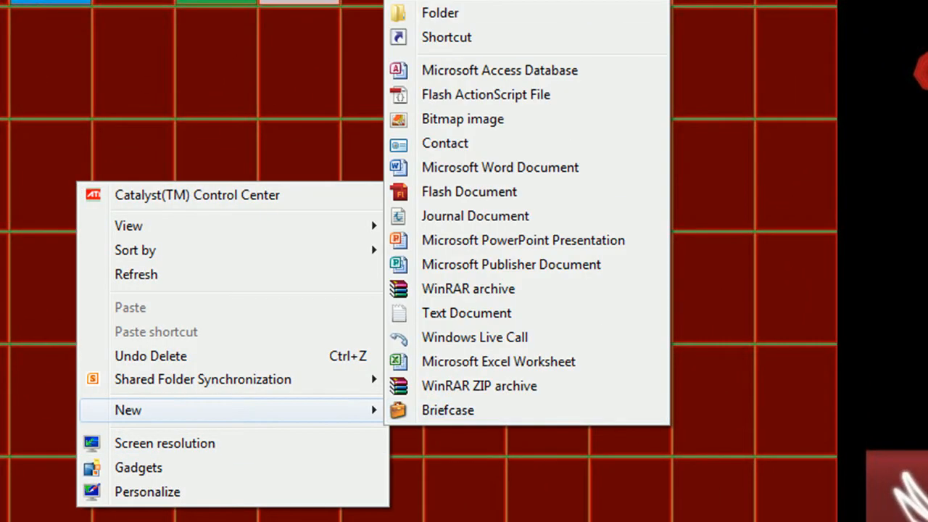
pyautogui.click(440, 12)
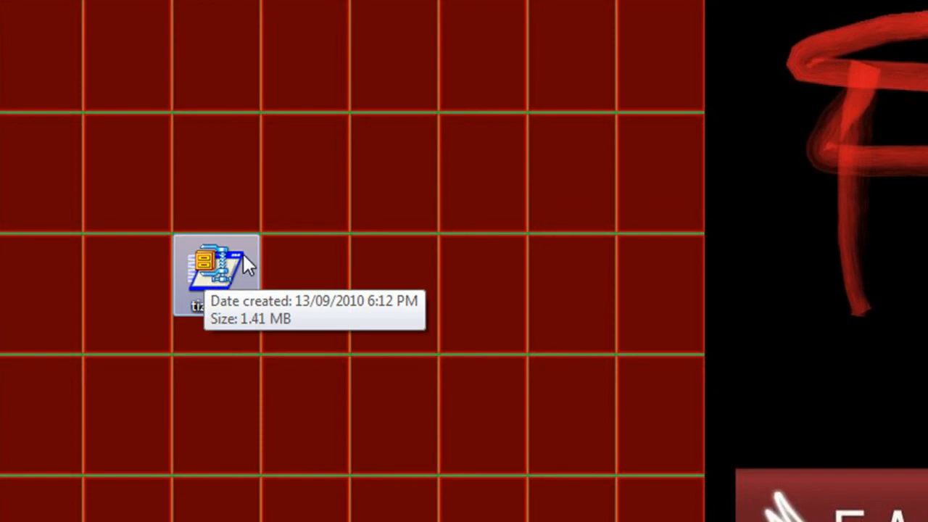
pyautogui.moveTo(258, 290)
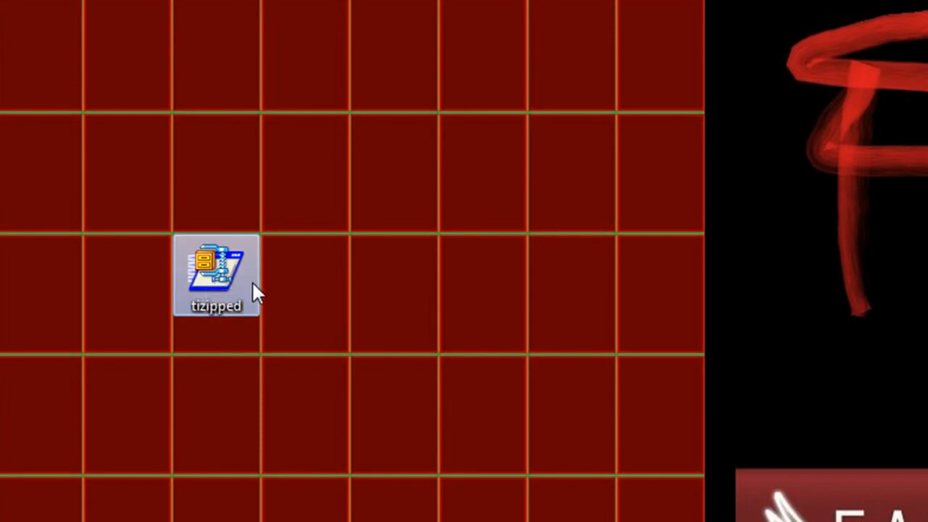
# - Run tizipped.exe past the security warning and set its unzip destination to the TI-83+ folder
pyautogui.doubleClick(214, 276)
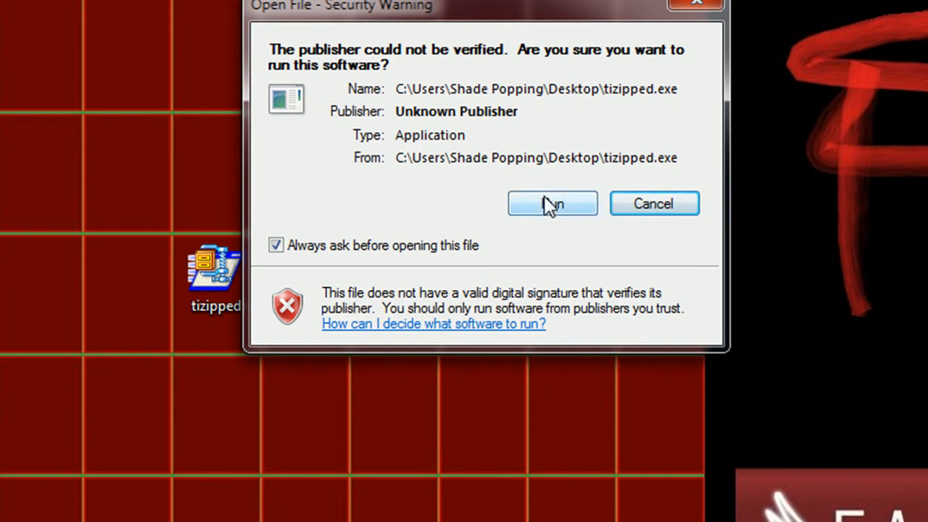
pyautogui.click(551, 203)
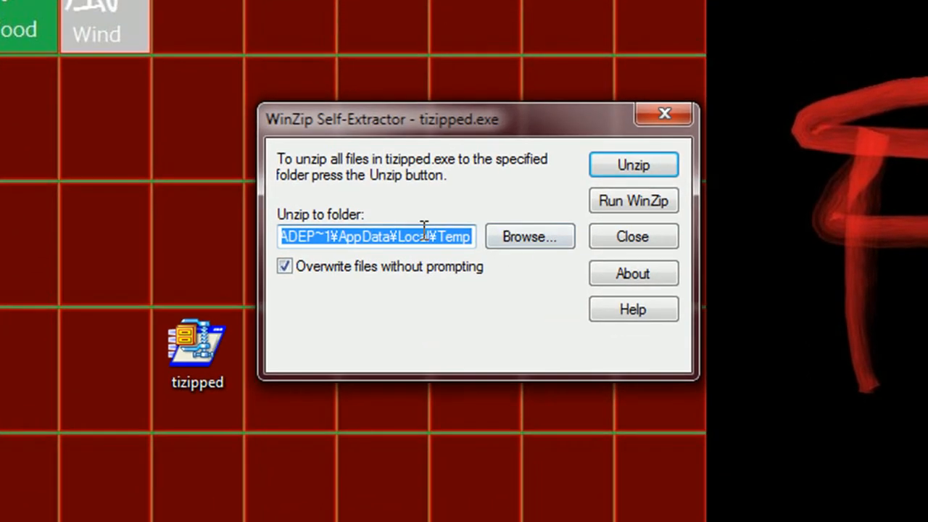
pyautogui.click(530, 237)
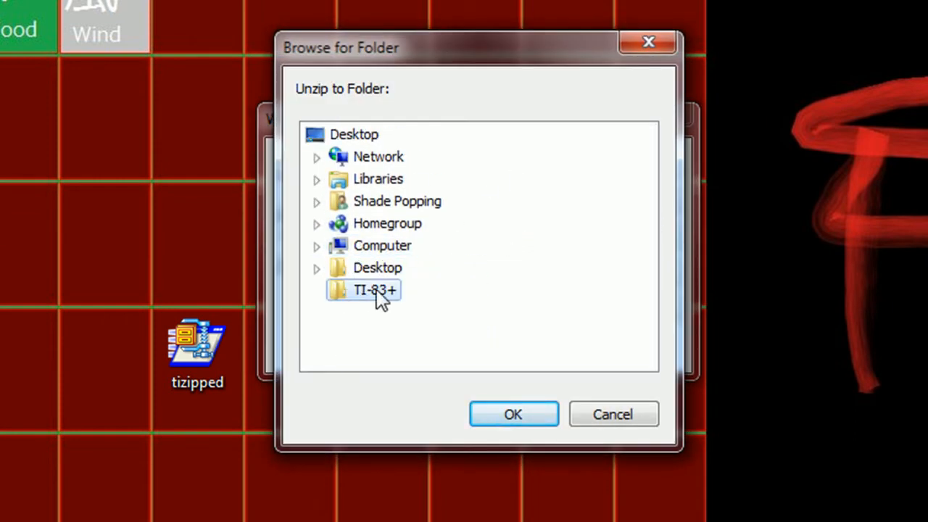
pyautogui.click(513, 415)
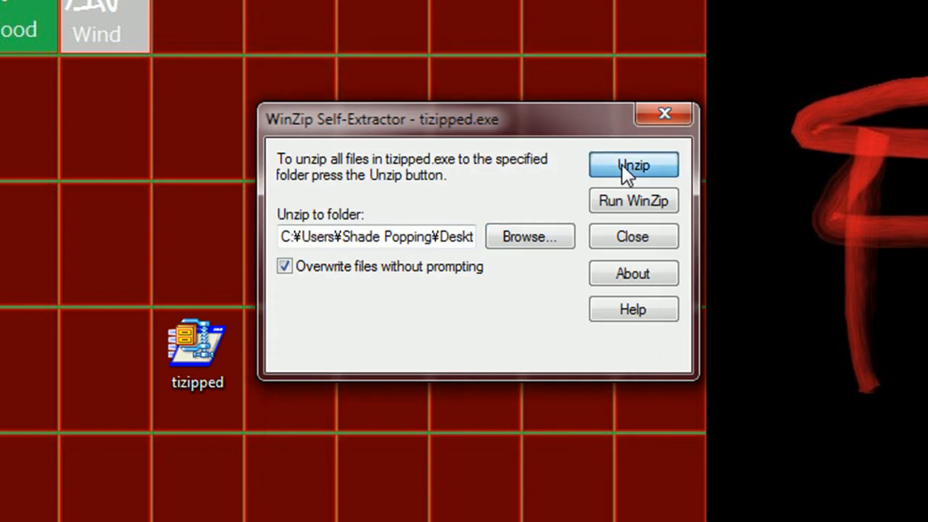
# - Unzip the files into TI-83+ and launch the TI-83 Plus emulator from that folder
pyautogui.click(633, 165)
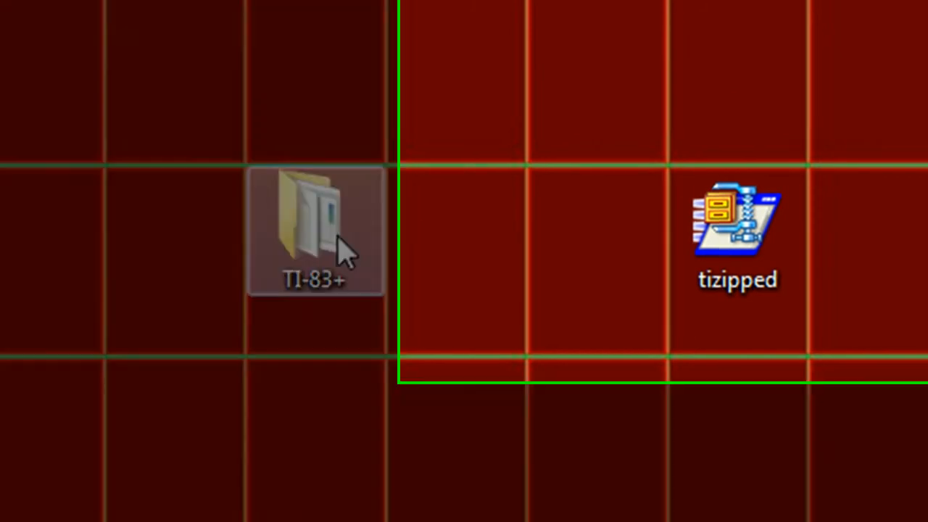
pyautogui.doubleClick(311, 217)
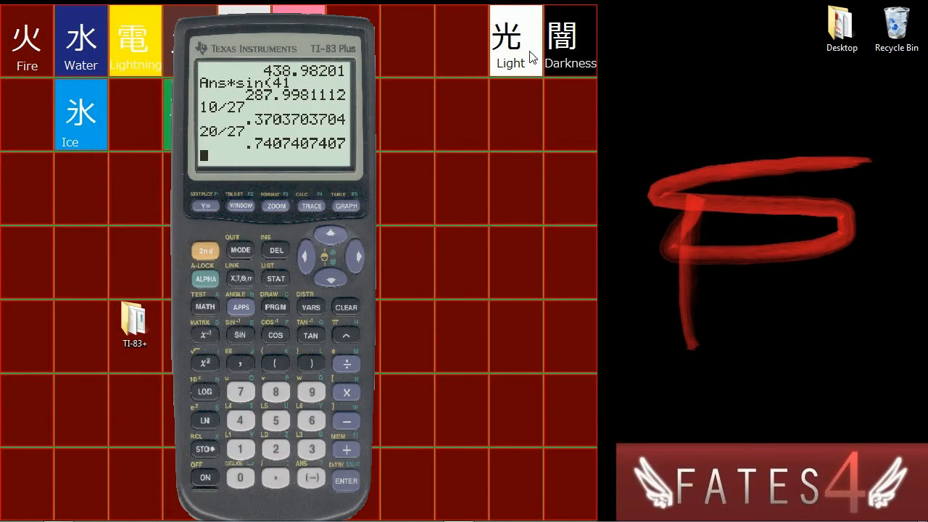
pyautogui.moveTo(218, 249)
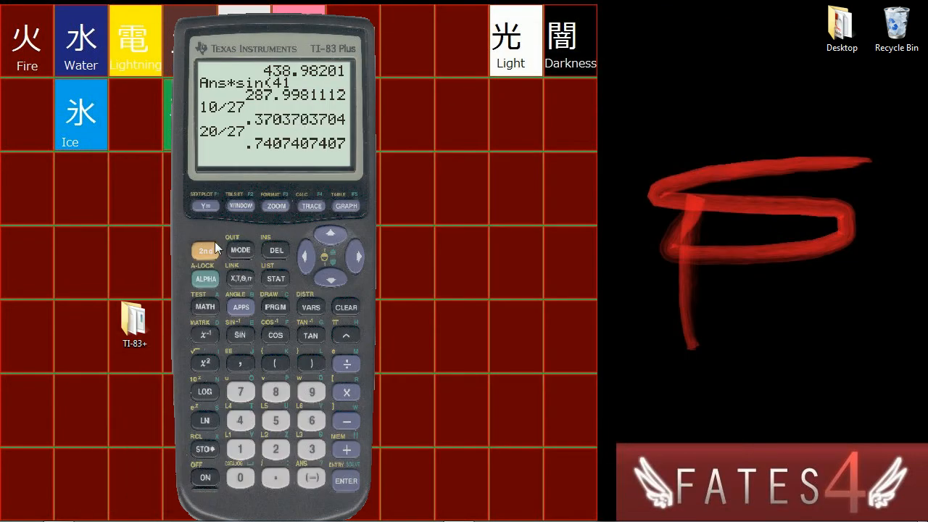